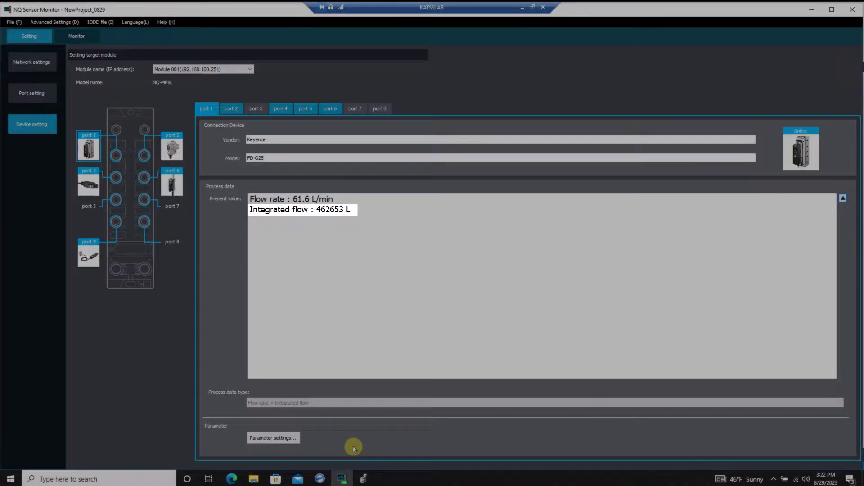
mouse_move(341, 447)
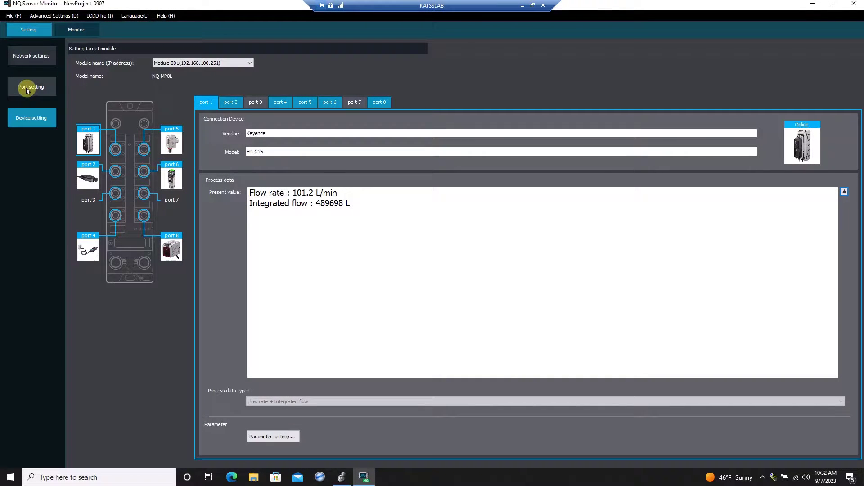
- Transfer port 1's IO-Link port settings with Advanced Setting enabled and acknowledge completion
left_click(32, 87)
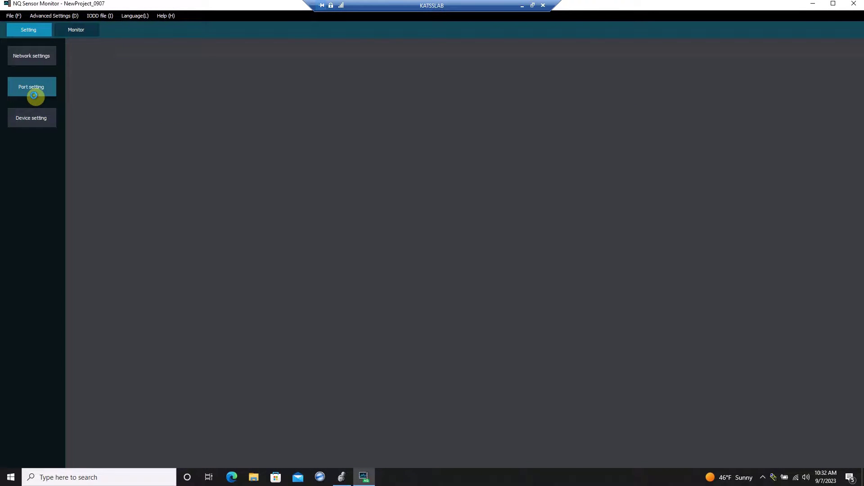
left_click(31, 86)
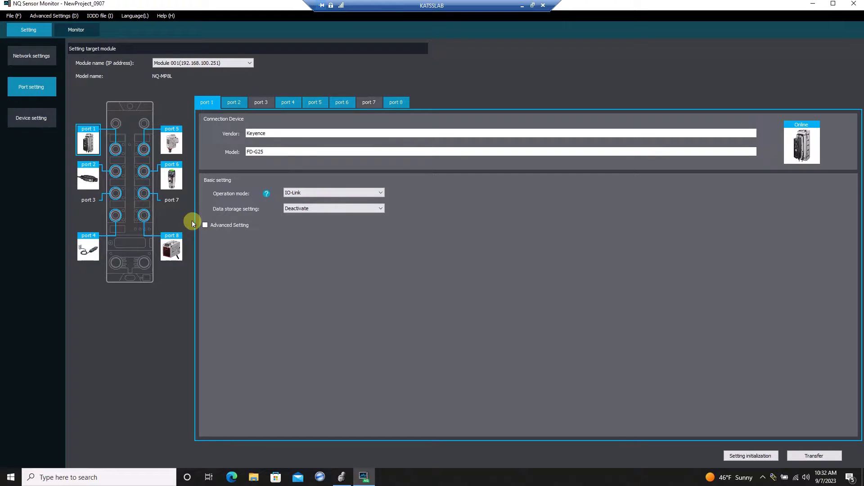
left_click(204, 225)
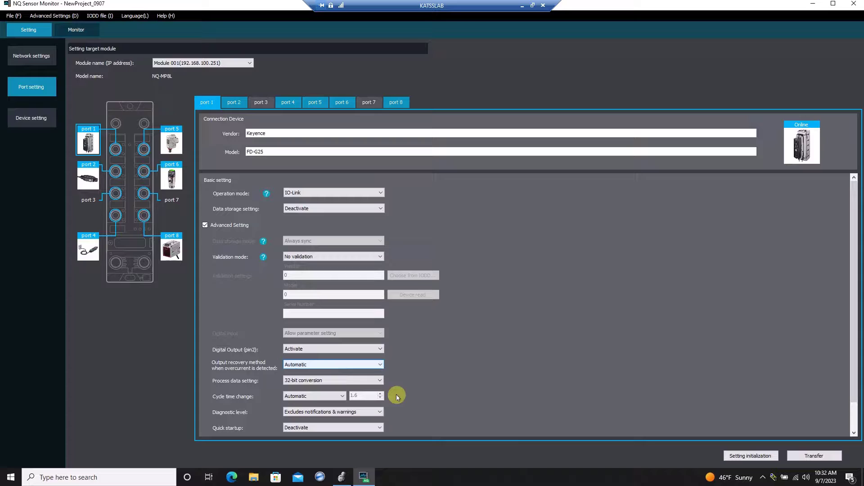
left_click(814, 455)
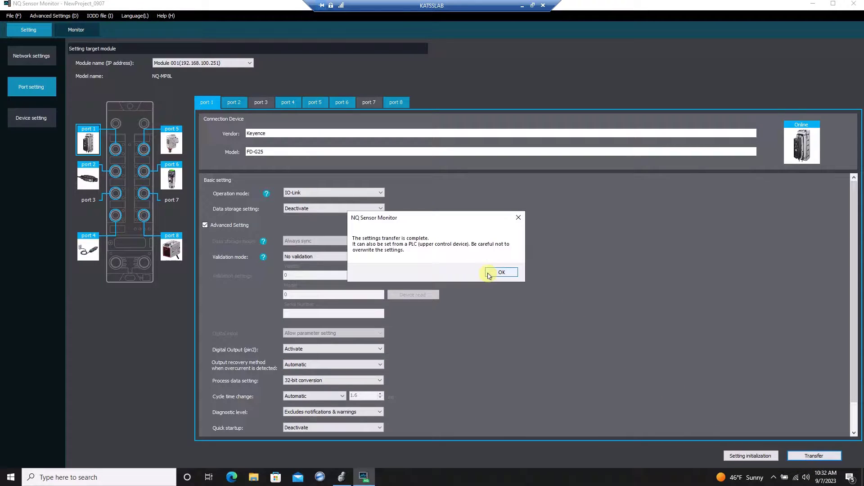
left_click(501, 272)
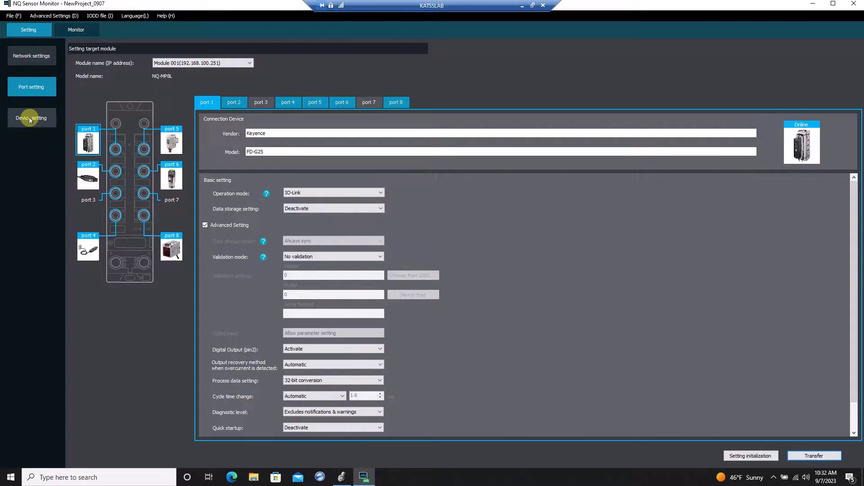
- Open the flow sensor's parameter list and view the Input function choices
left_click(31, 118)
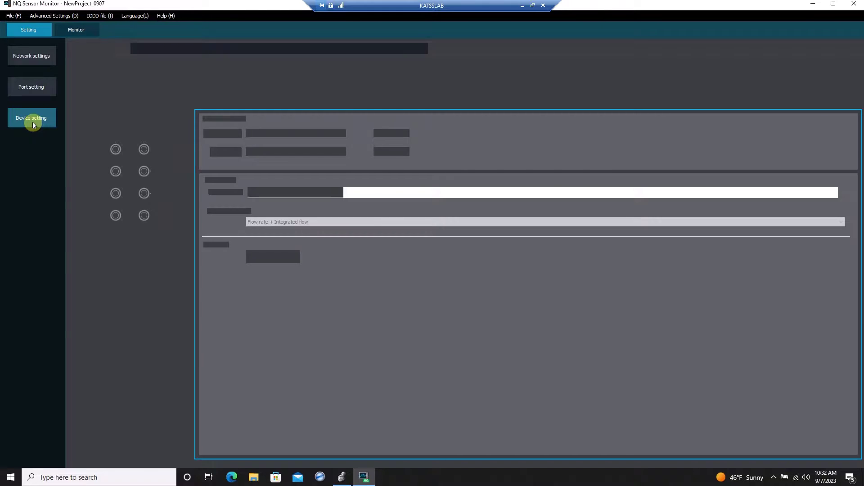
left_click(31, 118)
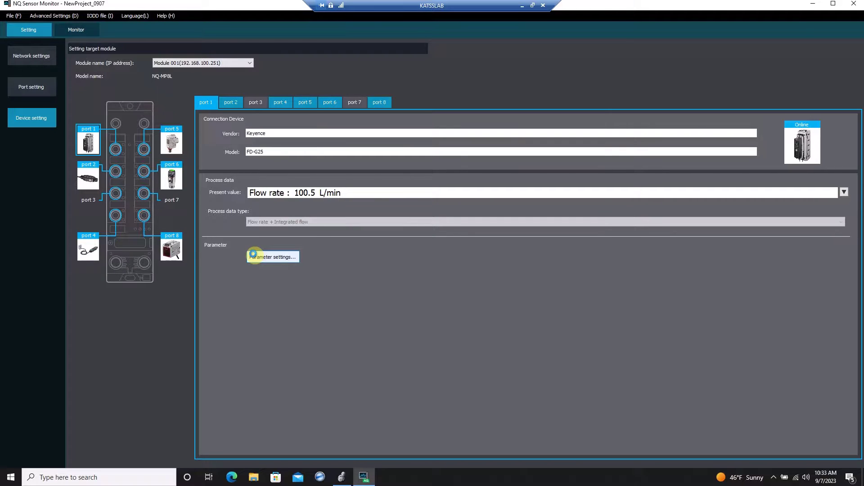
left_click(272, 256)
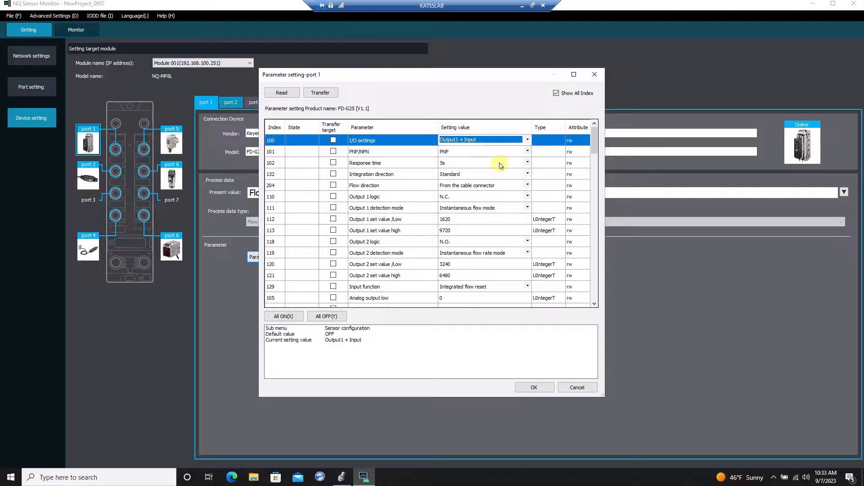
left_click(527, 286)
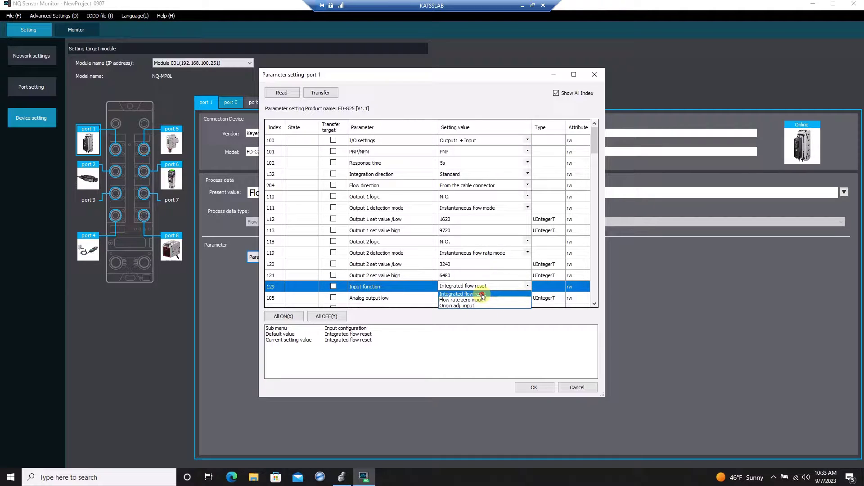
- Attempt a parameter transfer, dismiss the selection reminder, and close the parameter window
left_click(320, 92)
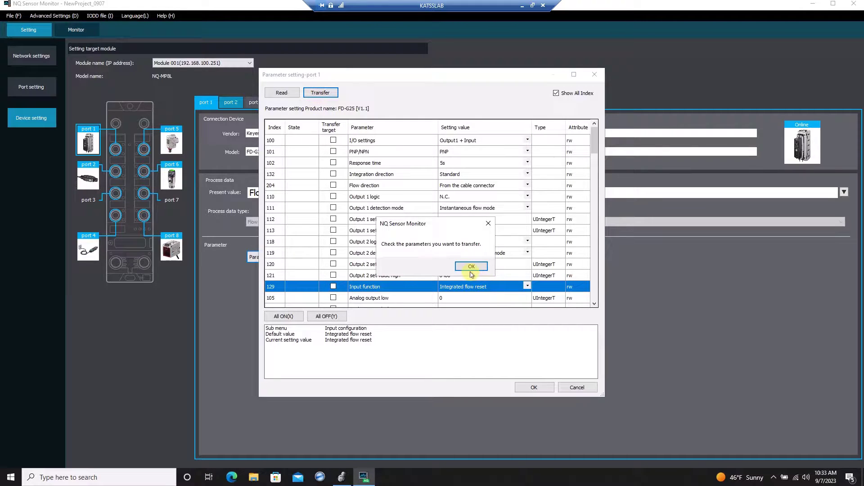
left_click(471, 266)
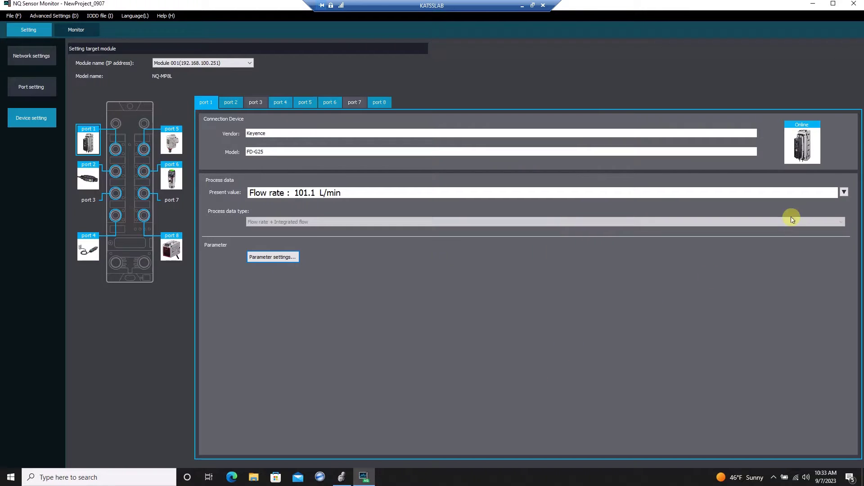
left_click(844, 191)
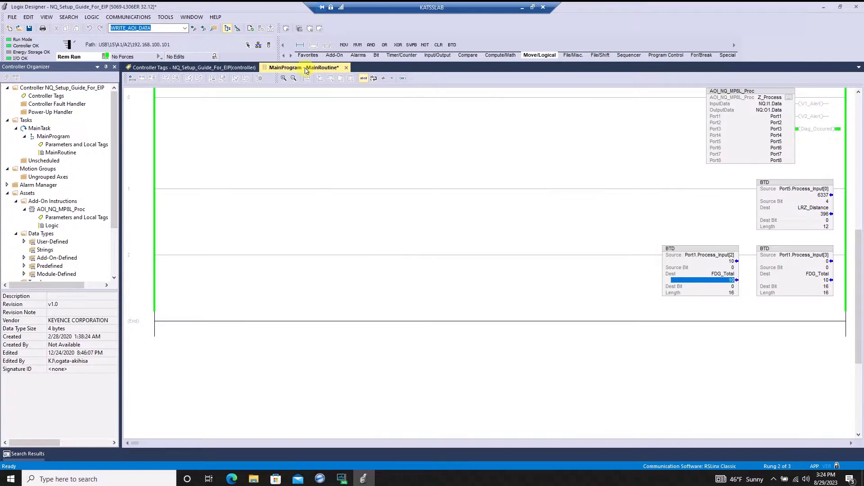
- Start an Import Add-On Instruction from the Add-On Instructions folder for the ISDU write AOI
right_click(53, 201)
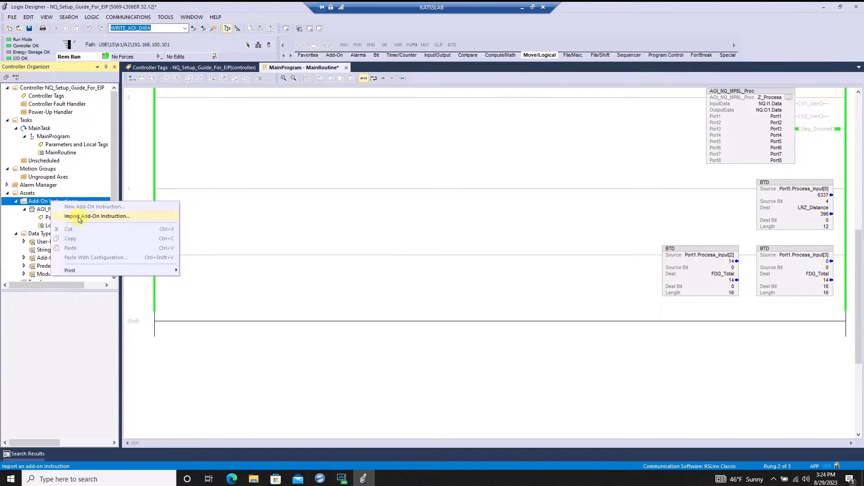
left_click(97, 216)
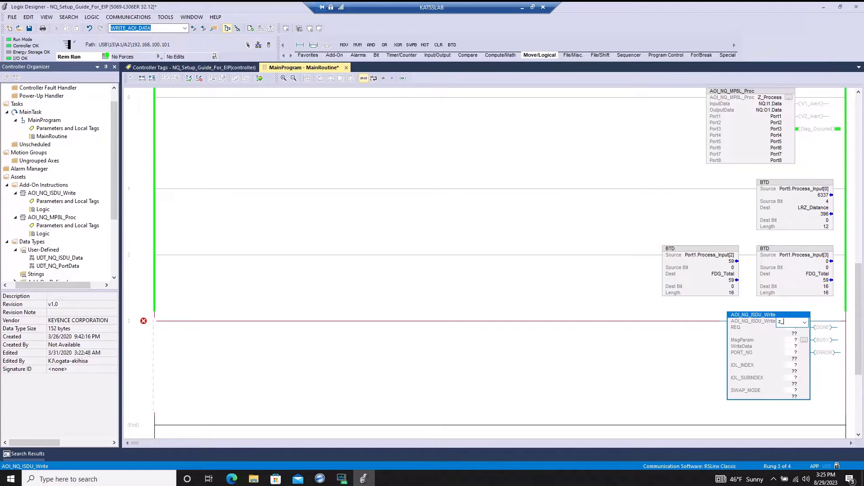
- Enter the AOI_NQ_ISDU_Write operands z_Write, Write_Request, z_Parameters and WriteData on the rung
type("_NQ")
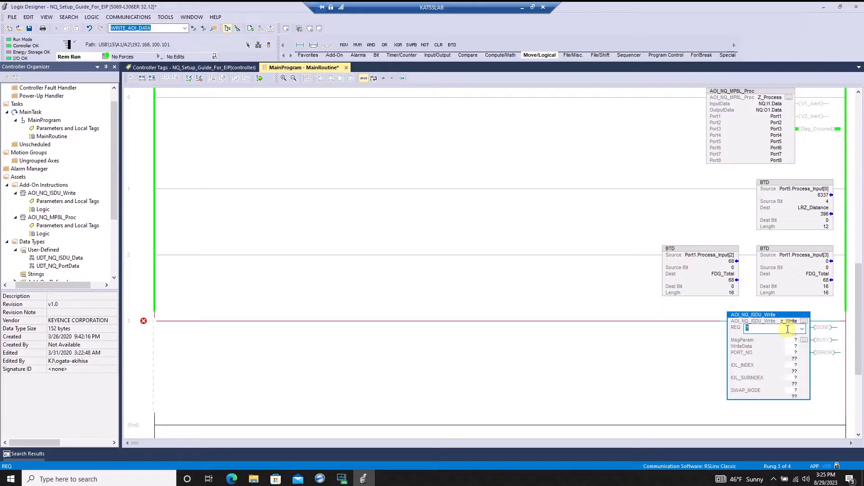
type("R")
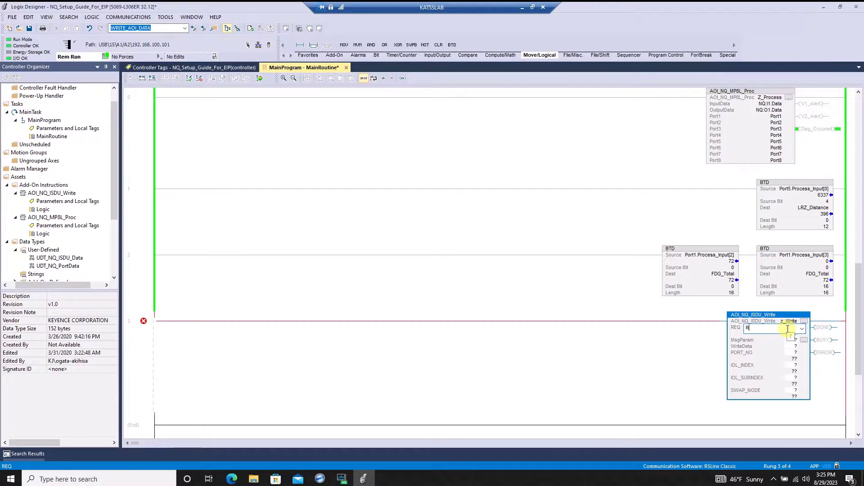
type("Write_Request")
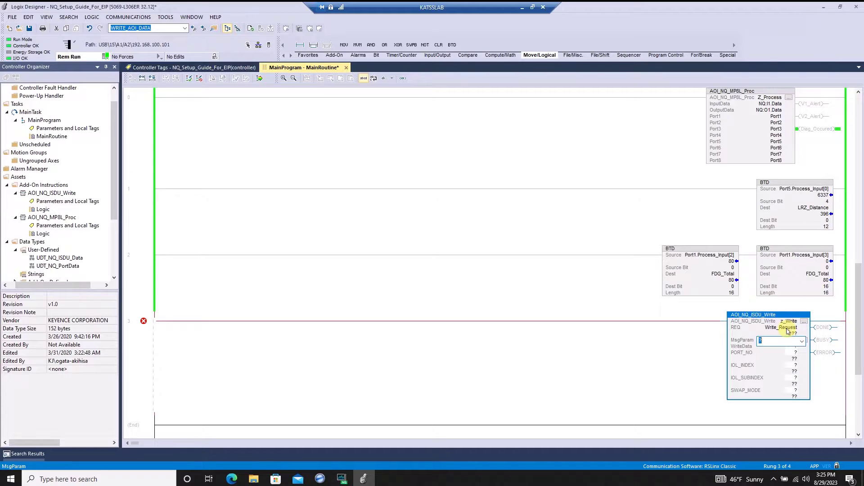
type("z_Parameters")
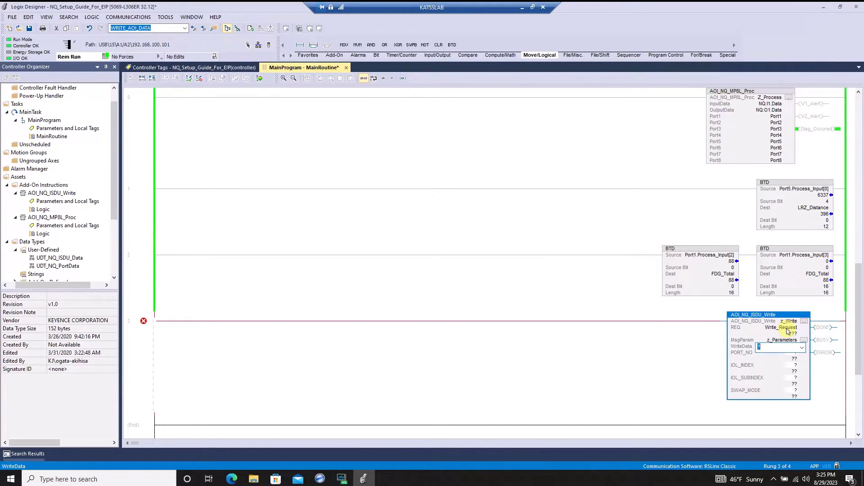
type("WriteData")
left_click(784, 391)
type("1")
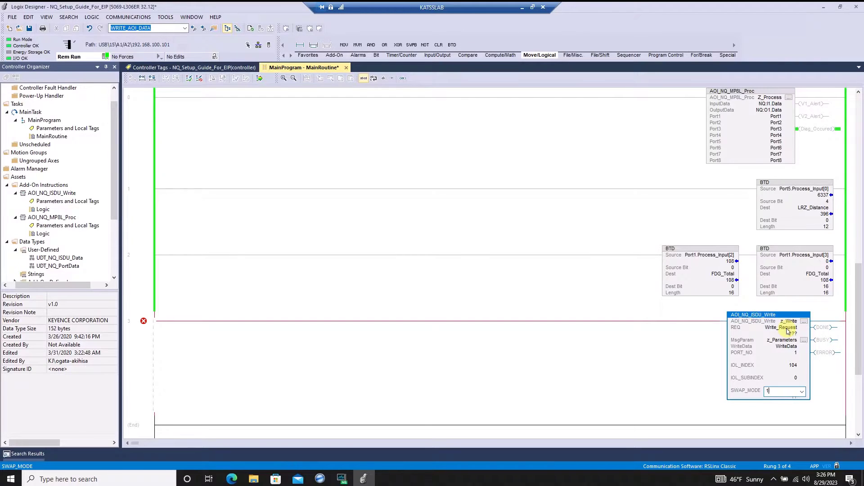
- Create new tags for z_Write, Write_Request and the remaining undefined rung operands
right_click(788, 321)
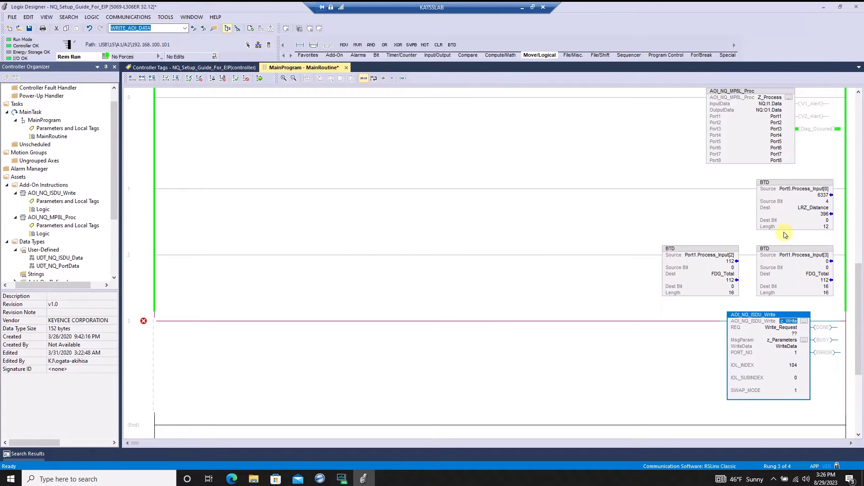
right_click(780, 327)
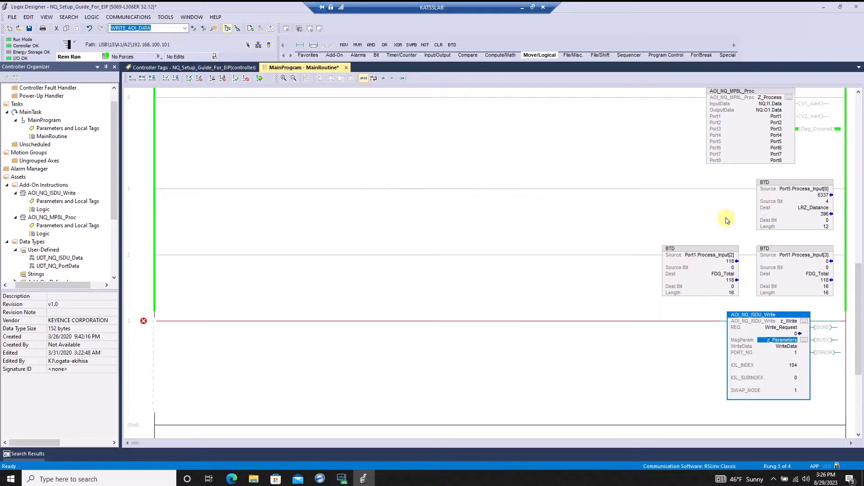
right_click(786, 346)
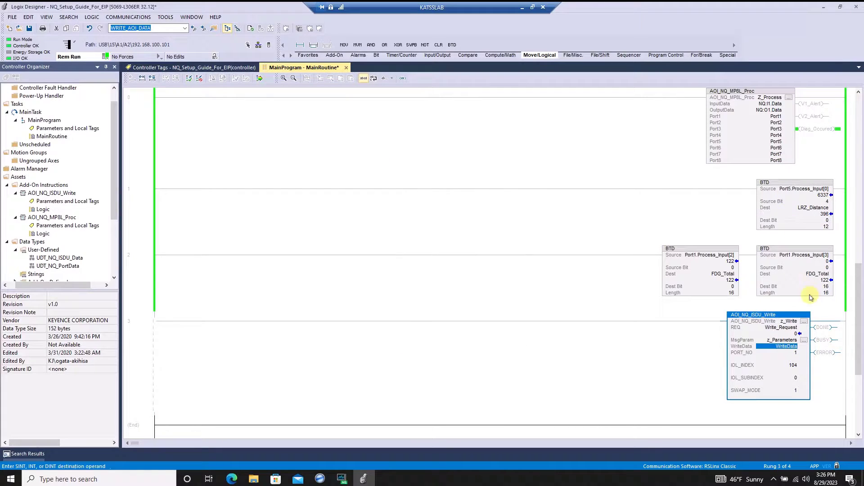
- Give the z_Parameters message code 85 and WriteData as source and destination element
left_click(804, 340)
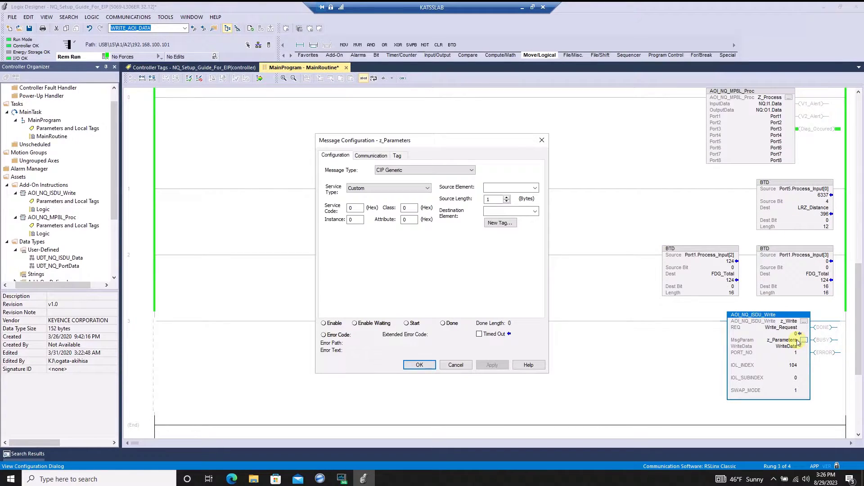
left_click(352, 208)
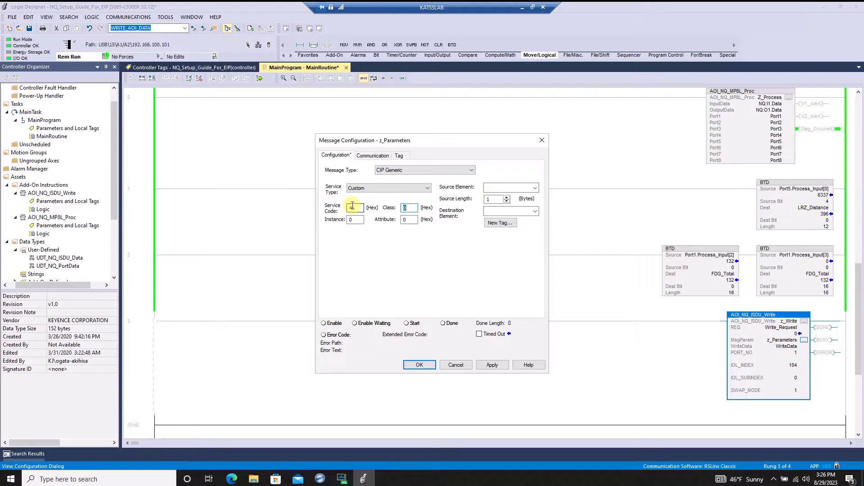
type("85")
left_click(409, 219)
type("1")
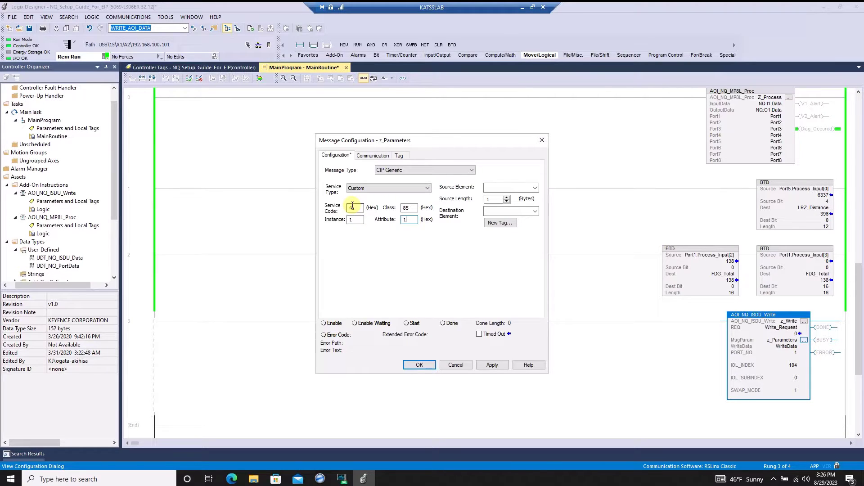
left_click(534, 187)
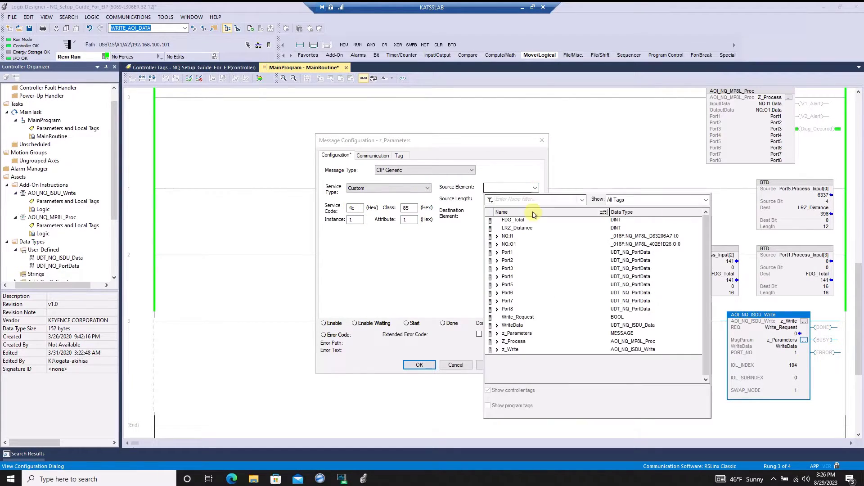
left_click(512, 325)
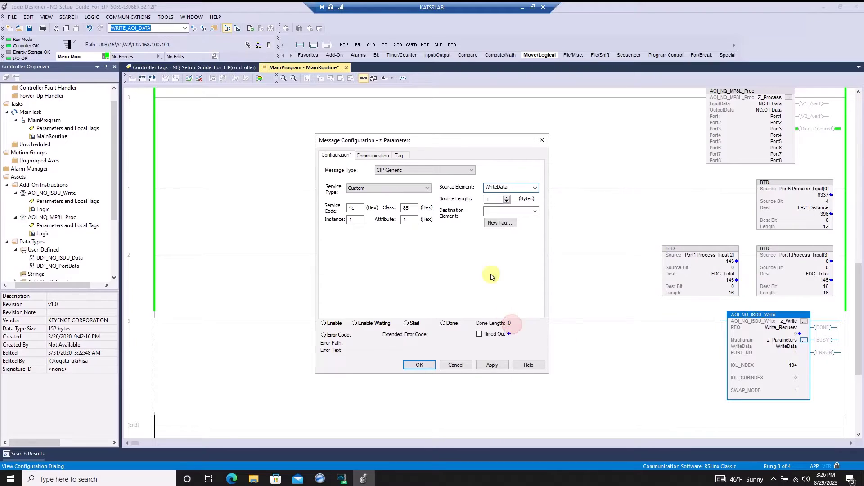
type("WriteData")
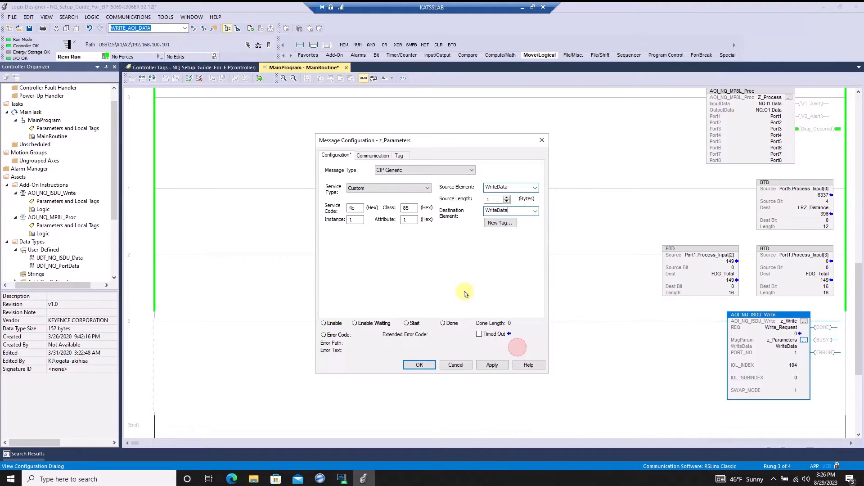
- Set the message's communication path to the NQ-MP8L NQ device
left_click(373, 156)
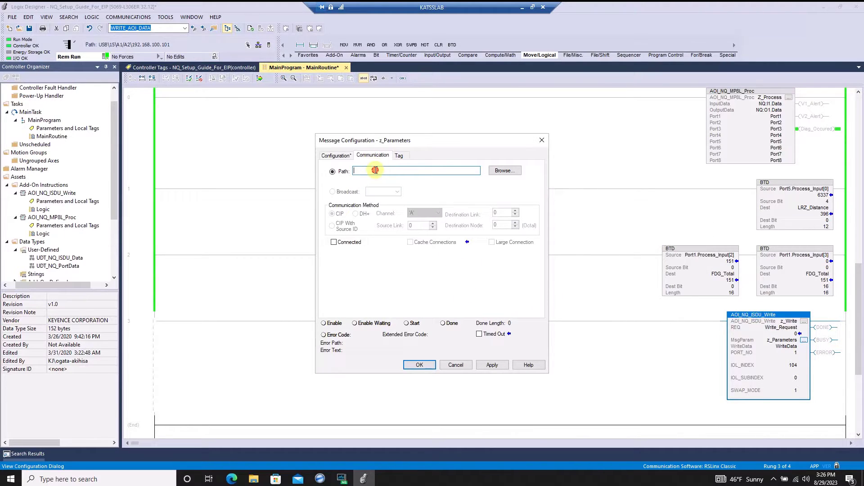
left_click(505, 170)
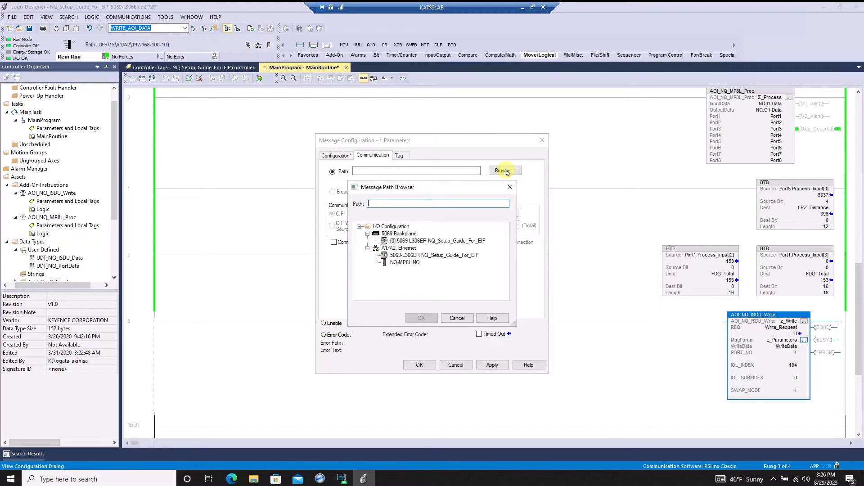
left_click(404, 262)
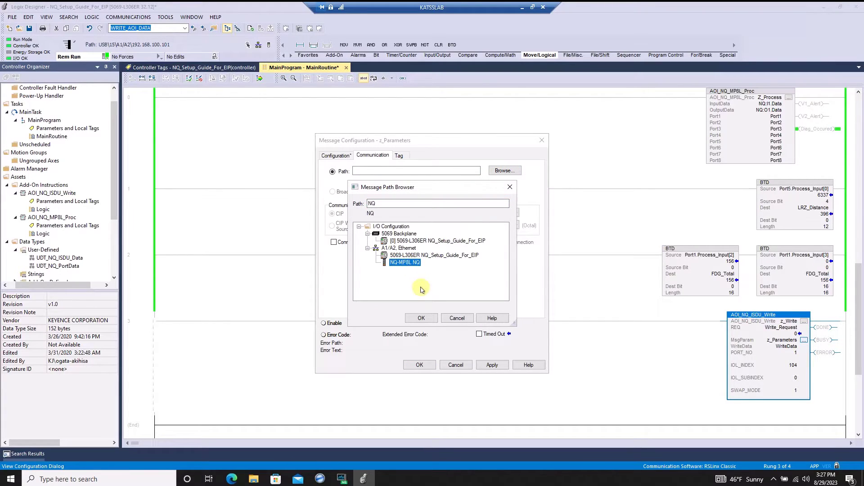
left_click(421, 318)
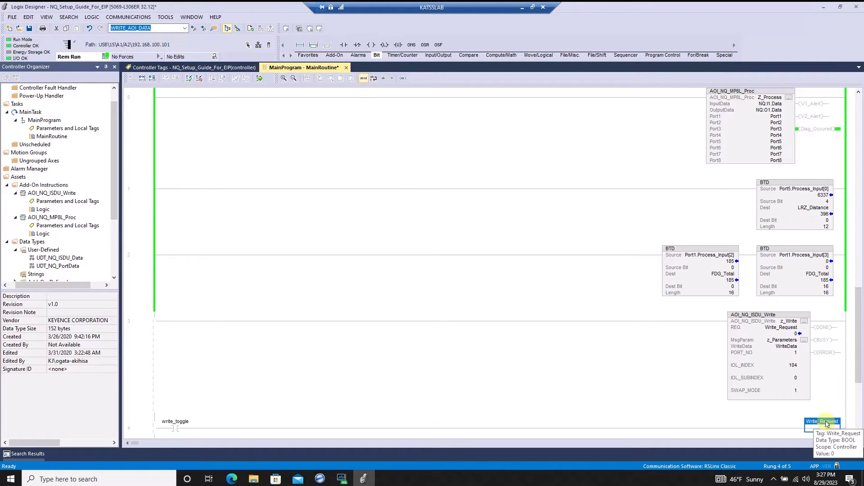
- Finalize all pending MainProgram edits and confirm
left_click(259, 78)
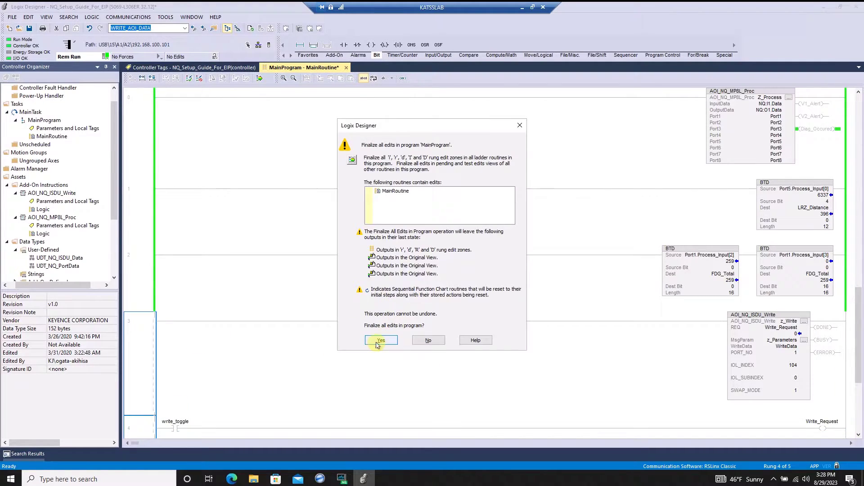
left_click(381, 339)
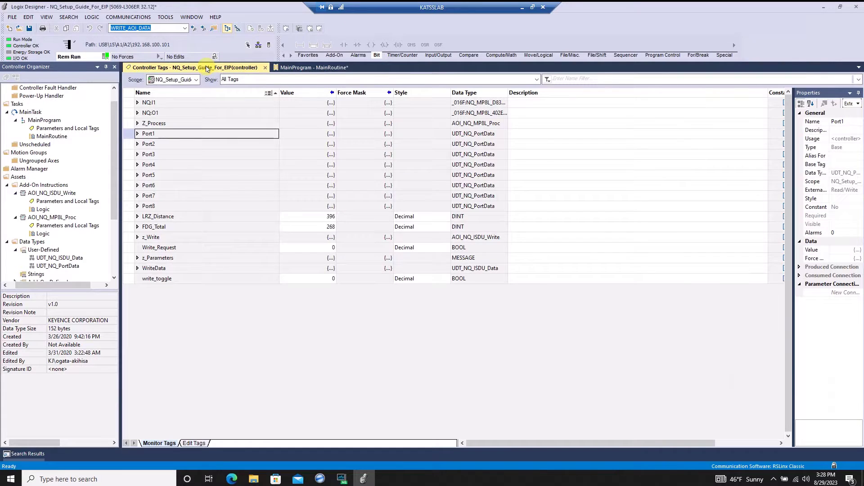
- Expand WriteData and its Data array to review members, then return to MainRoutine
left_click(154, 268)
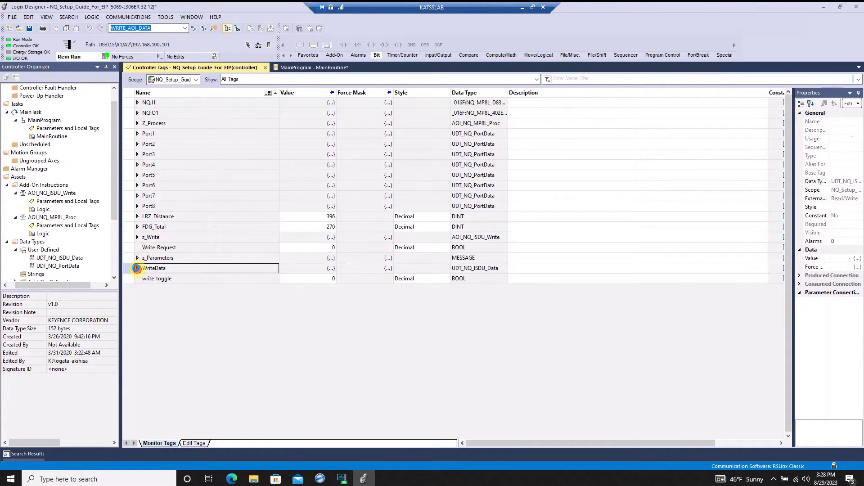
left_click(137, 268)
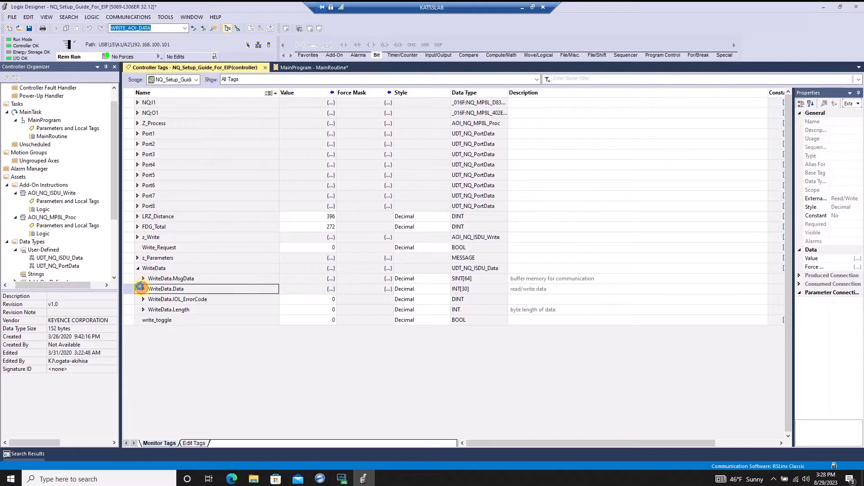
left_click(143, 288)
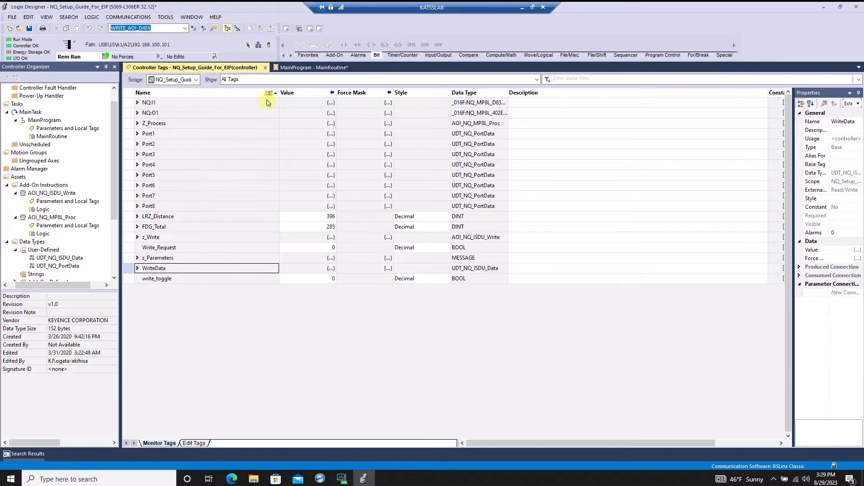
left_click(302, 67)
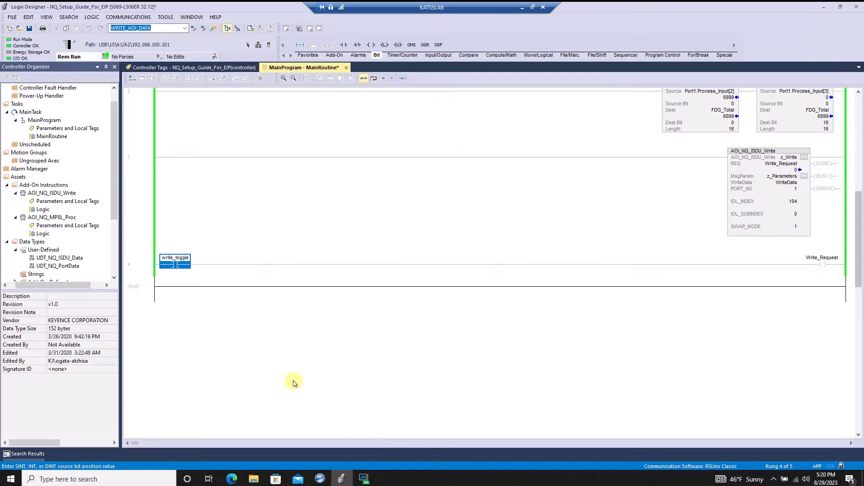
- Import AOI_NQ_ISDU_Read.L5X as an add-on instruction
left_click(44, 184)
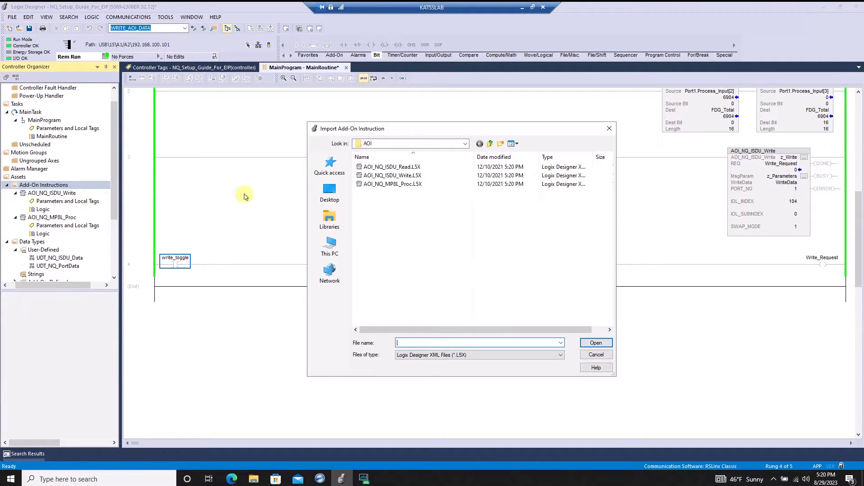
left_click(391, 167)
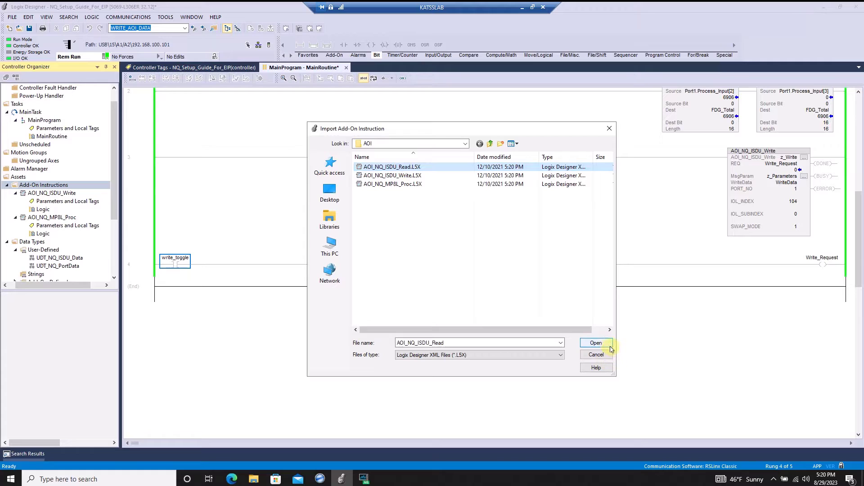
left_click(596, 342)
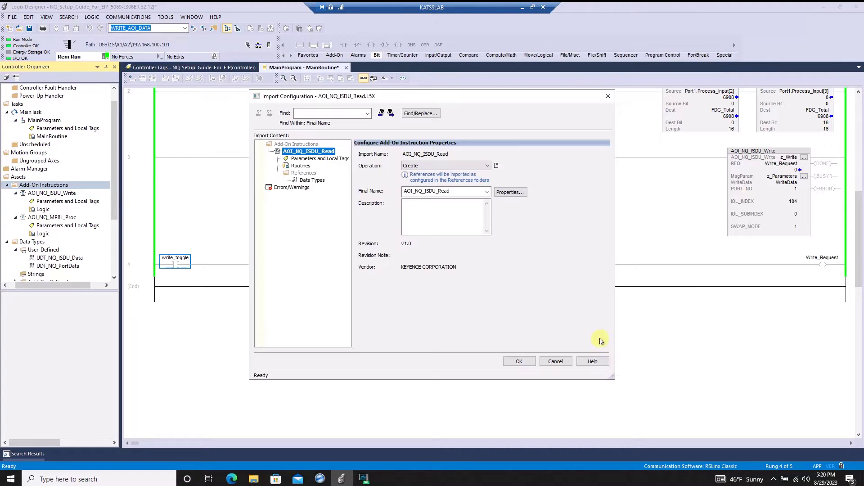
left_click(519, 361)
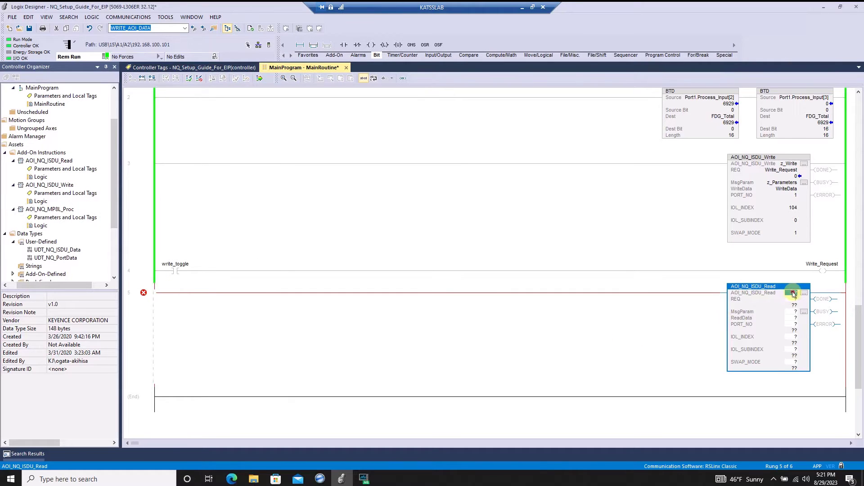
- Enter Z_Read_Parameters as the read instruction's message parameter tag
left_click(793, 293)
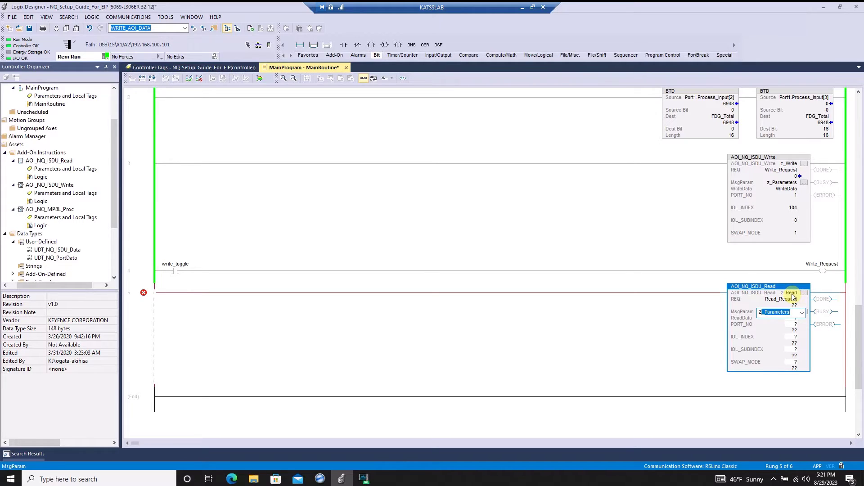
type("Z_Read_Par")
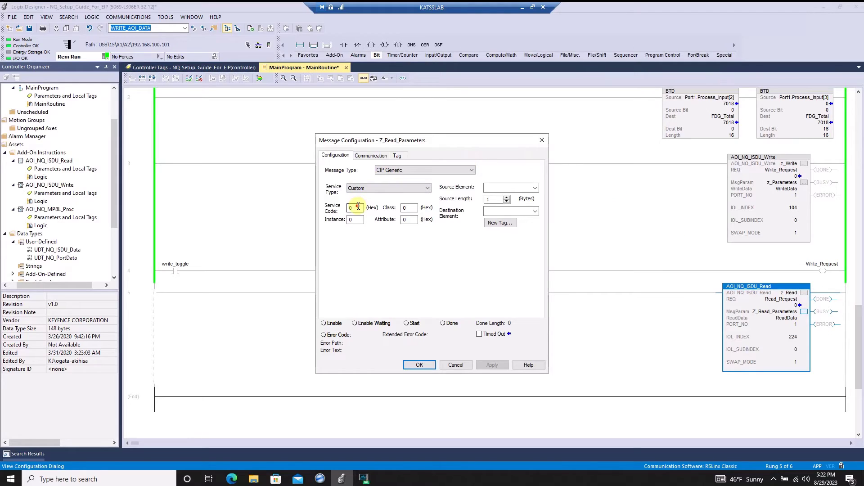
- Configure Z_Read_Parameters with service code 4b, ReadData elements and an NQ path, then confirm
type("4b")
left_click(410, 207)
type("85")
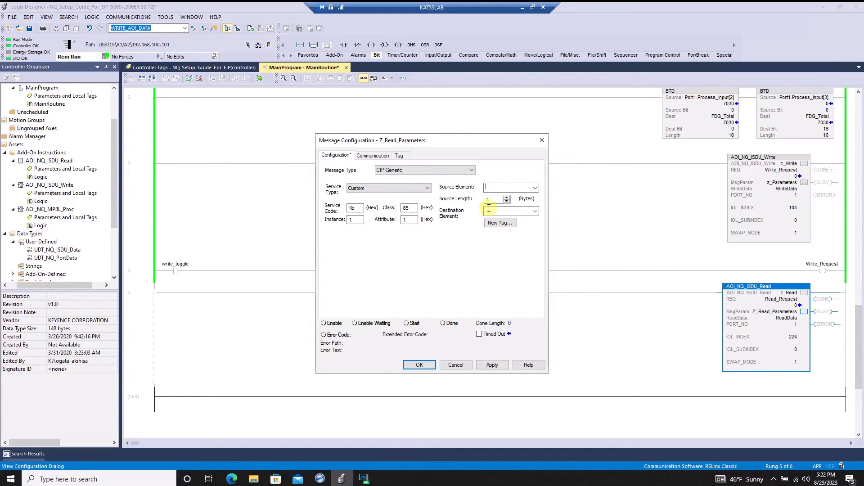
left_click(534, 187)
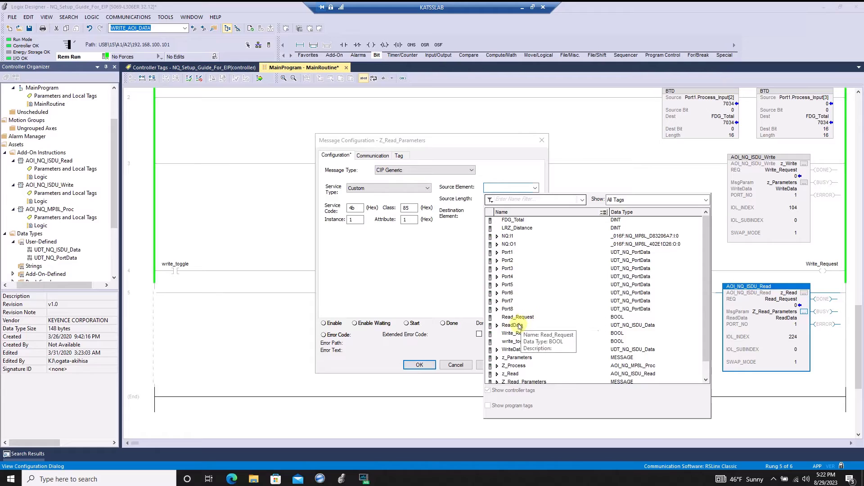
left_click(511, 325)
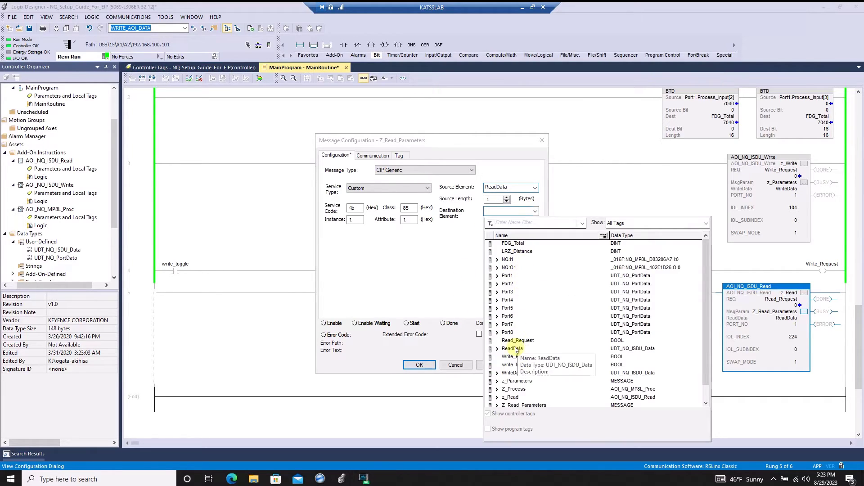
left_click(373, 155)
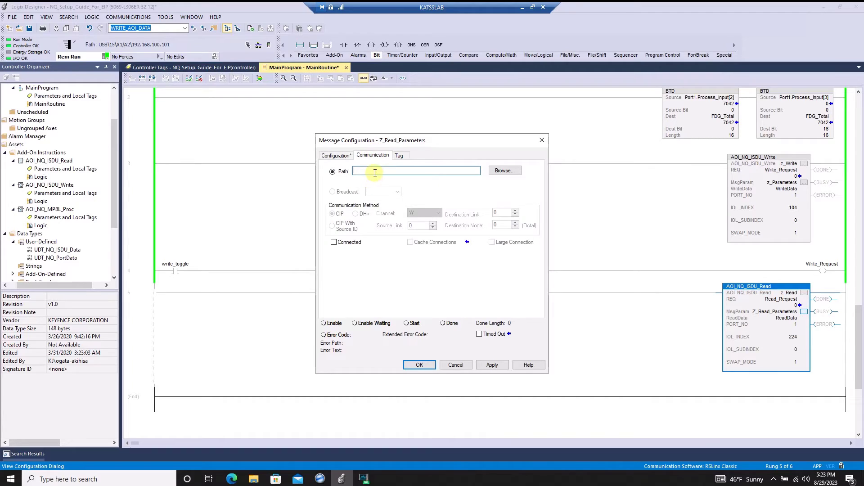
left_click(505, 170)
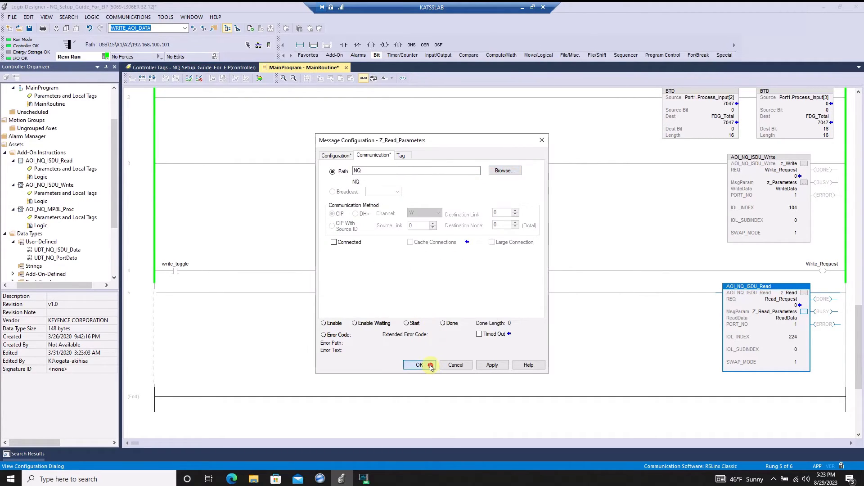
left_click(415, 364)
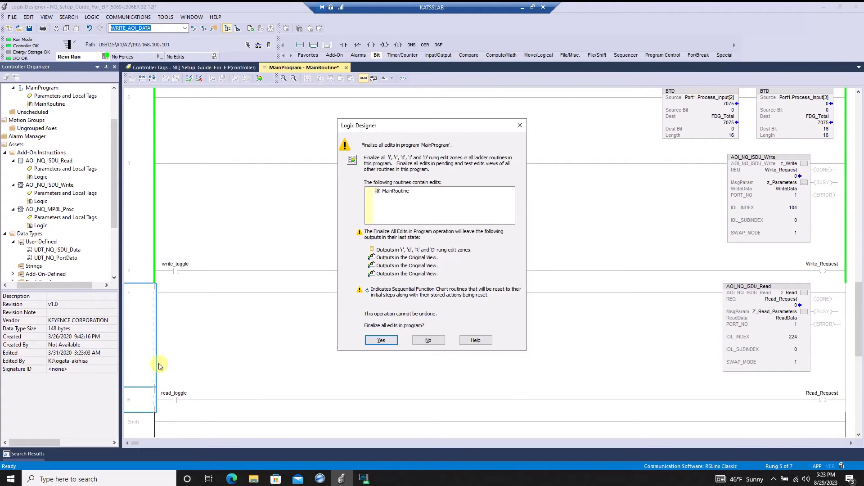
- Confirm finalizing all MainProgram edits after adding the read_toggle / Read_Request rung
left_click(381, 340)
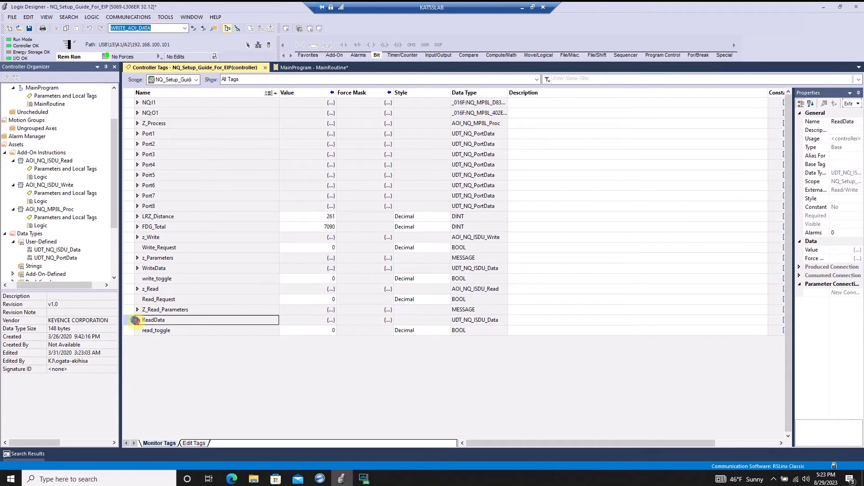
- Expand ReadData and its Data array, showing Length 2 and Data[0] at 7000
left_click(137, 319)
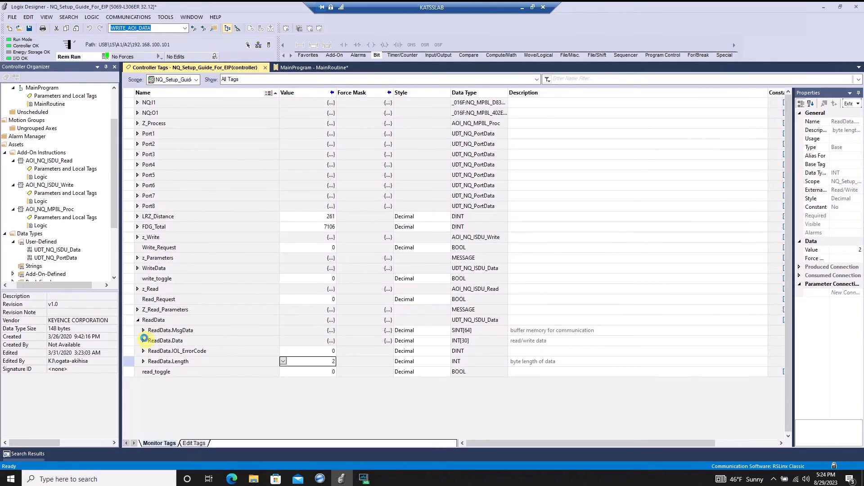
left_click(138, 340)
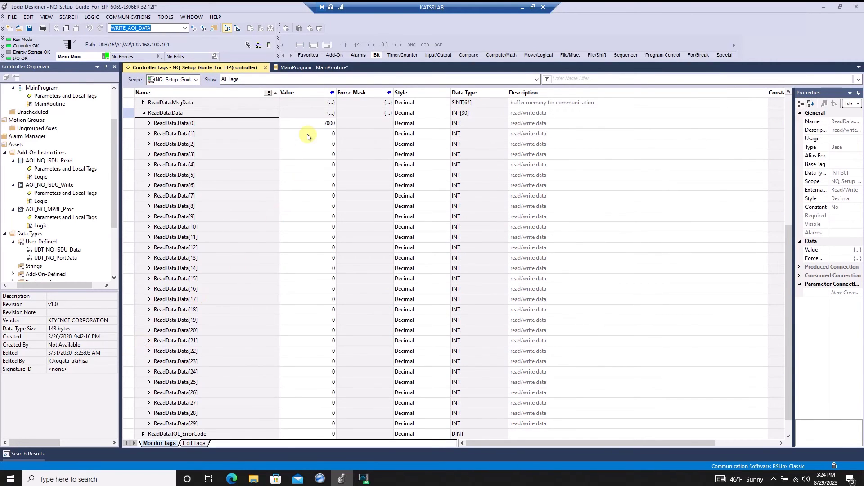